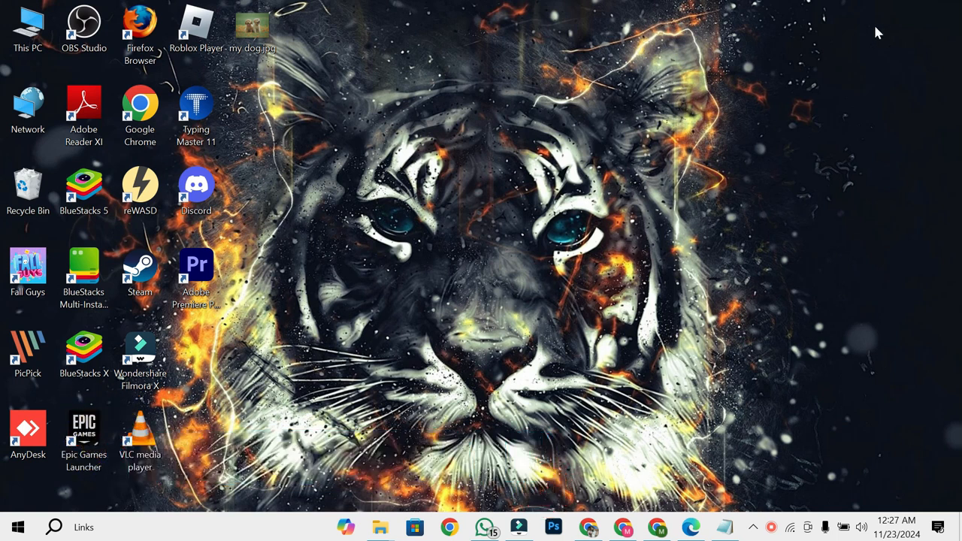
mouse_move(724, 510)
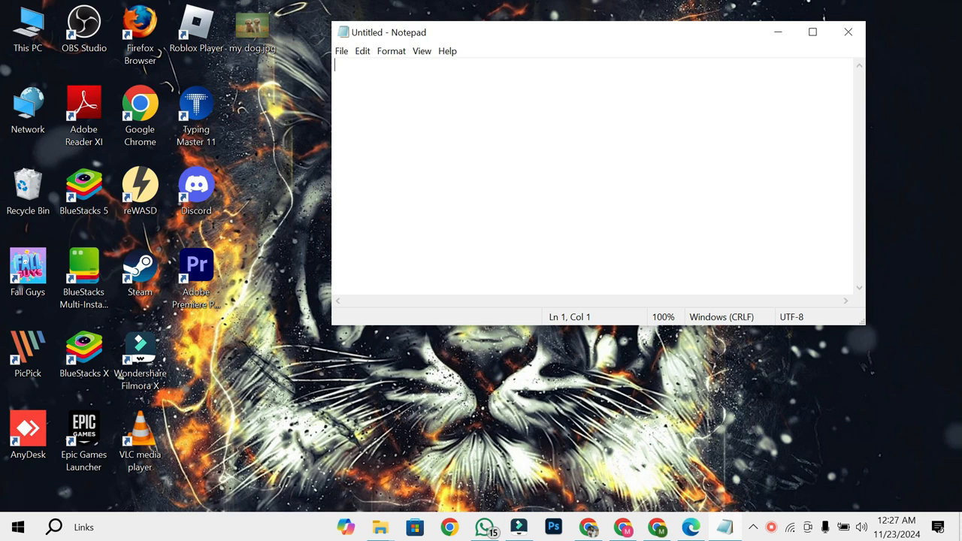
Write the HTML skeleton with title image and an img tag for image.png at 500 by 500
type("<html>")
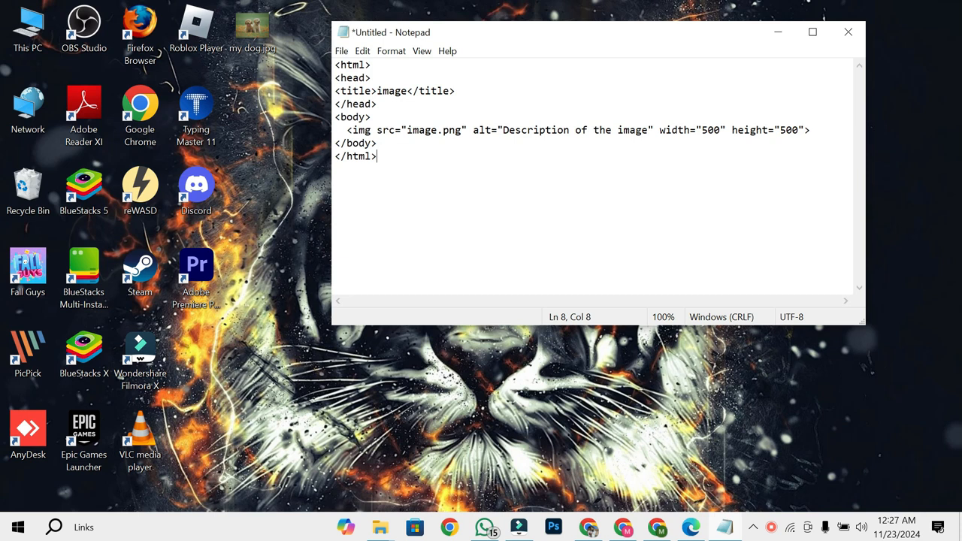
left_click(253, 27)
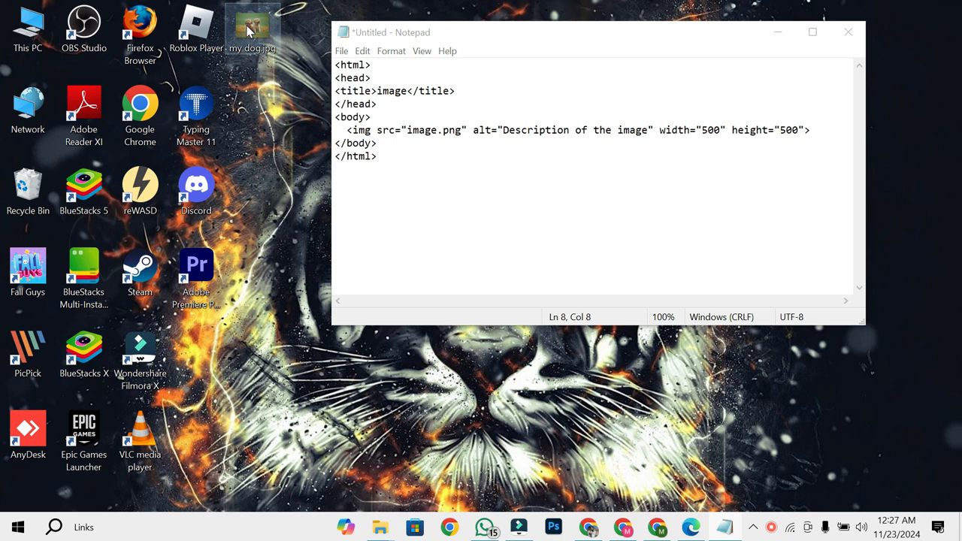
right_click(252, 27)
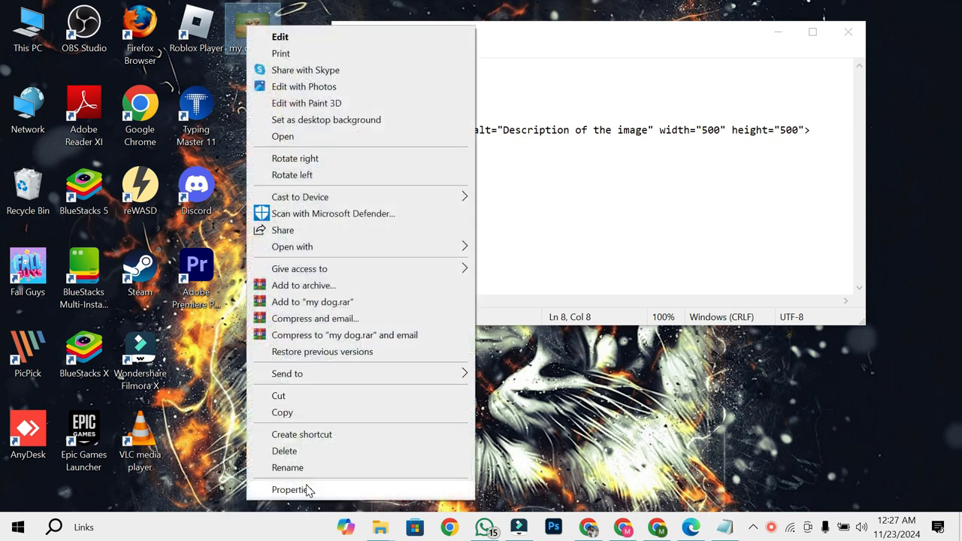
left_click(290, 491)
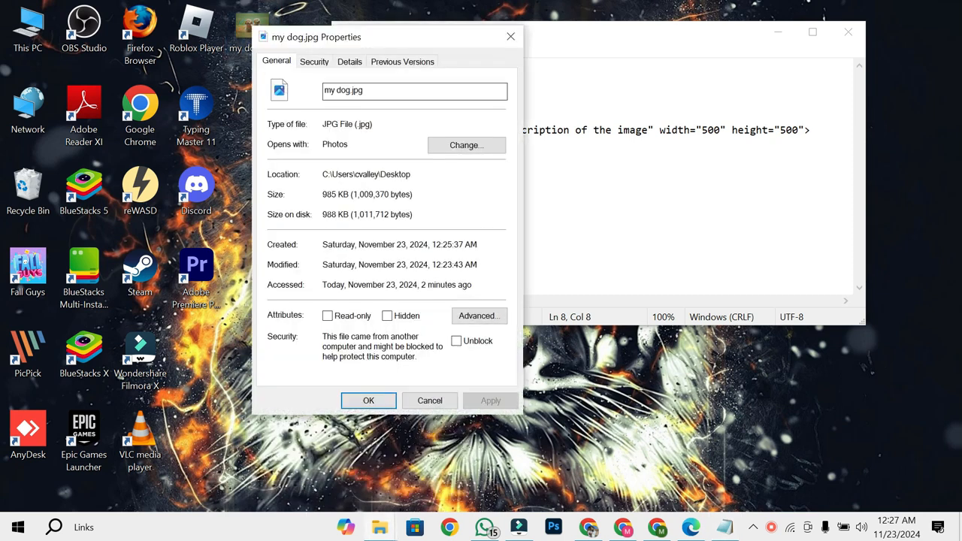
double_click(348, 90)
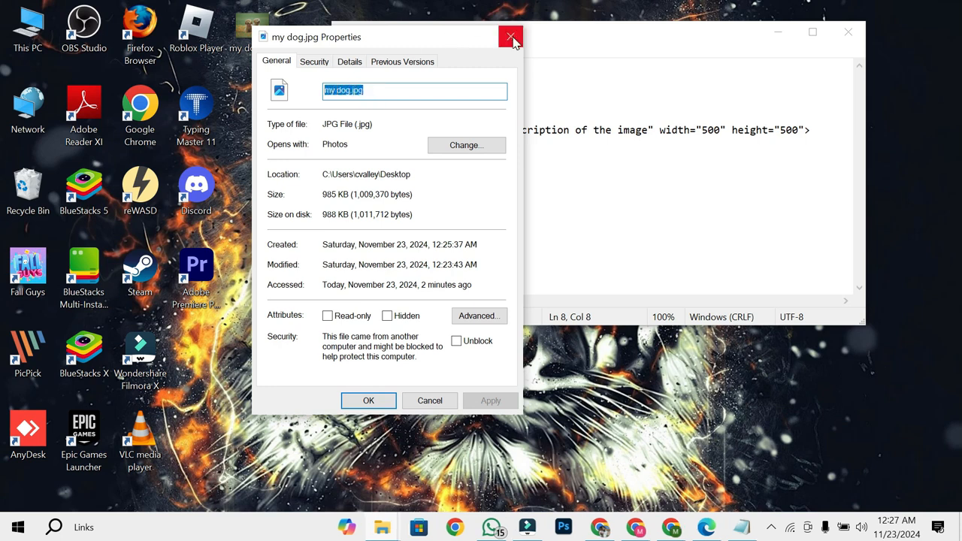
left_click(512, 36)
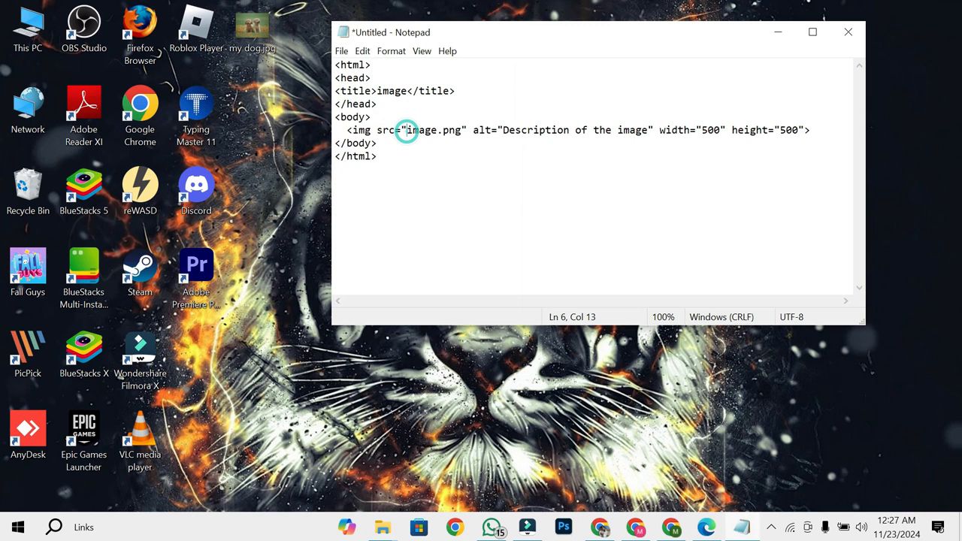
Change the img source to my dog.jpg and the alt text to my dog, then begin saving
double_click(435, 130)
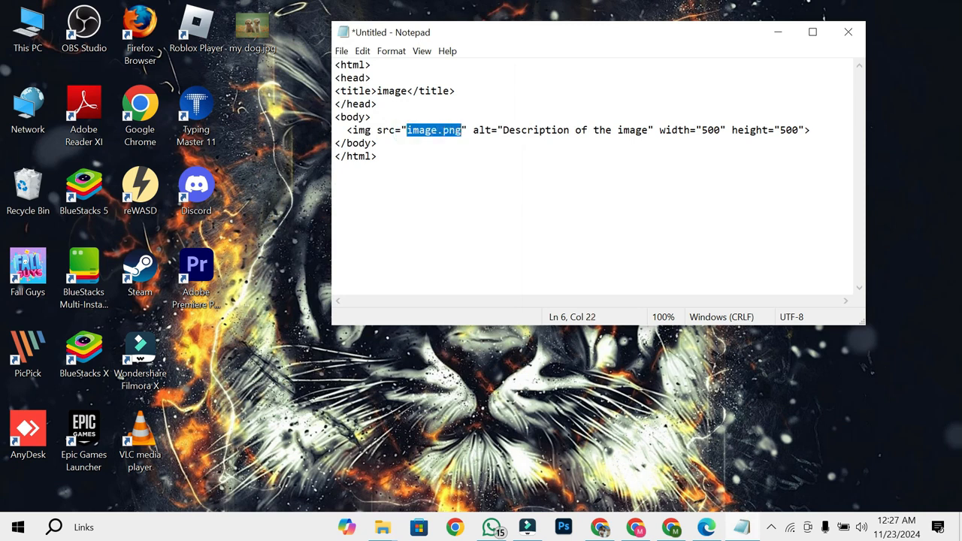
type("my dog.jpg")
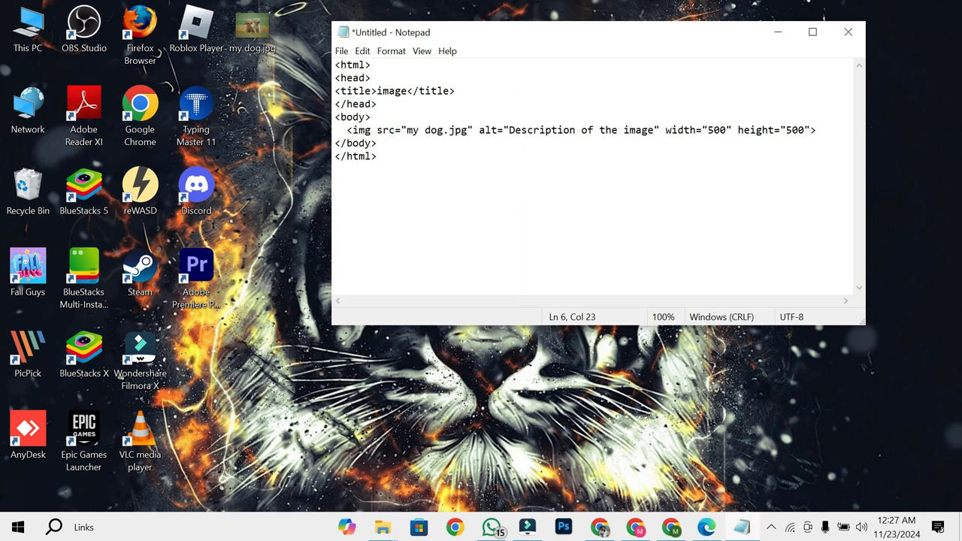
left_click_drag(510, 130, 377, 143)
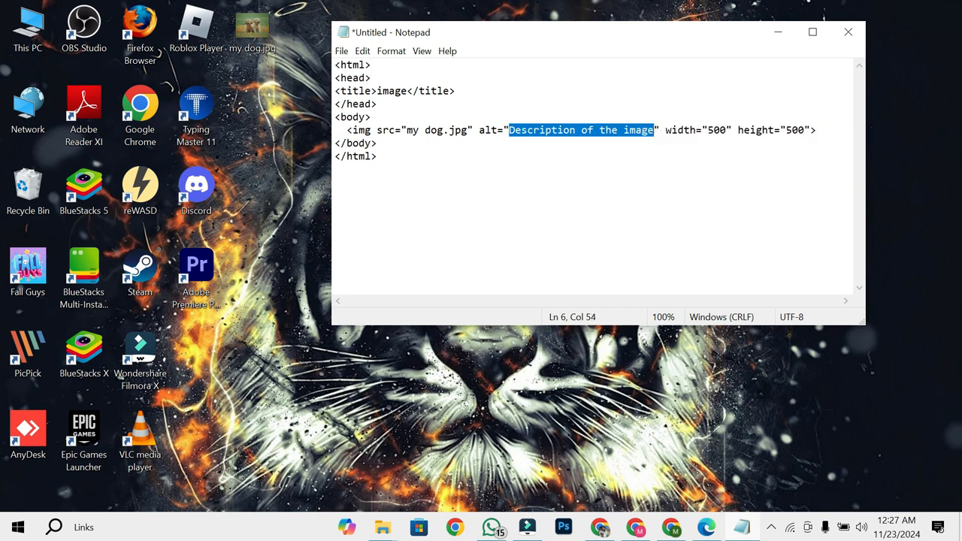
key("Delete")
type("my")
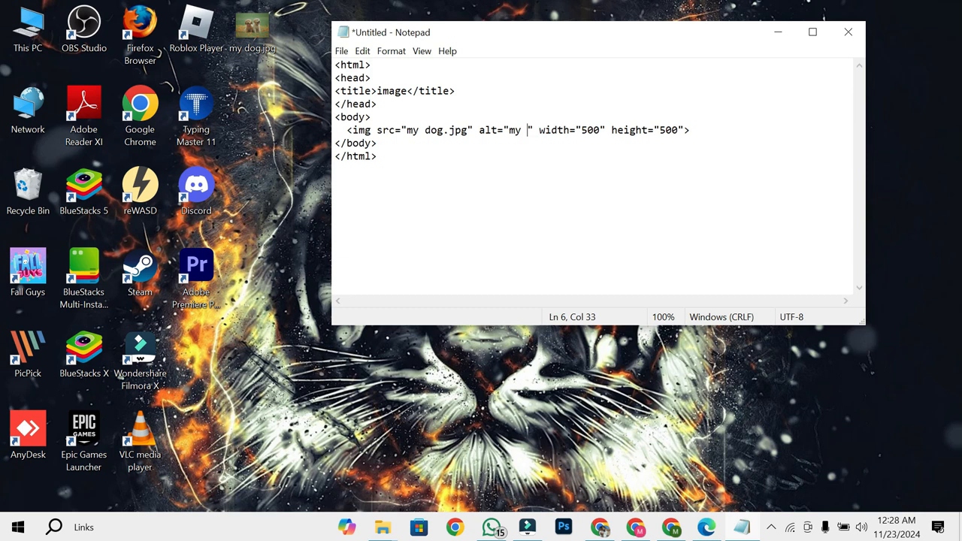
type("dog")
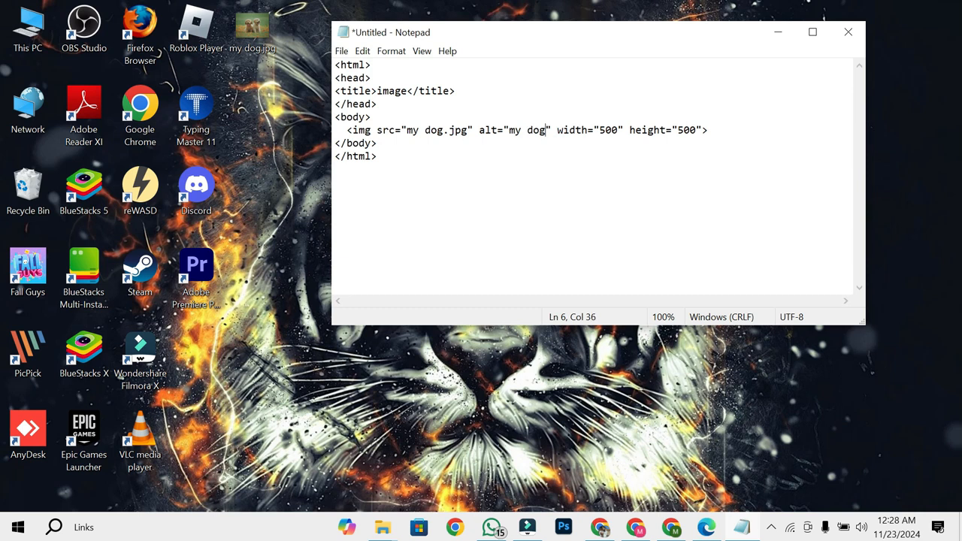
left_click(342, 51)
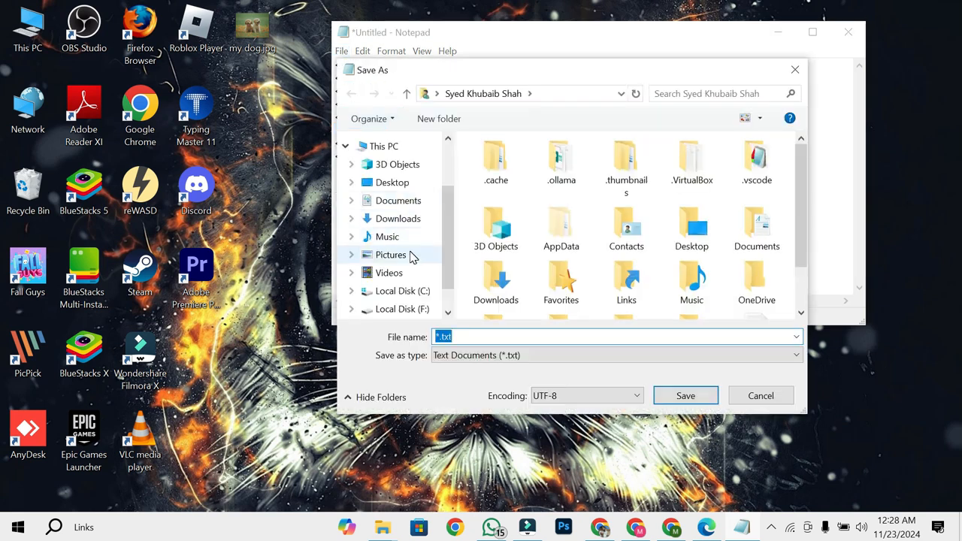
Save the page as dog.html in Downloads with file type All Files
type("dog,html")
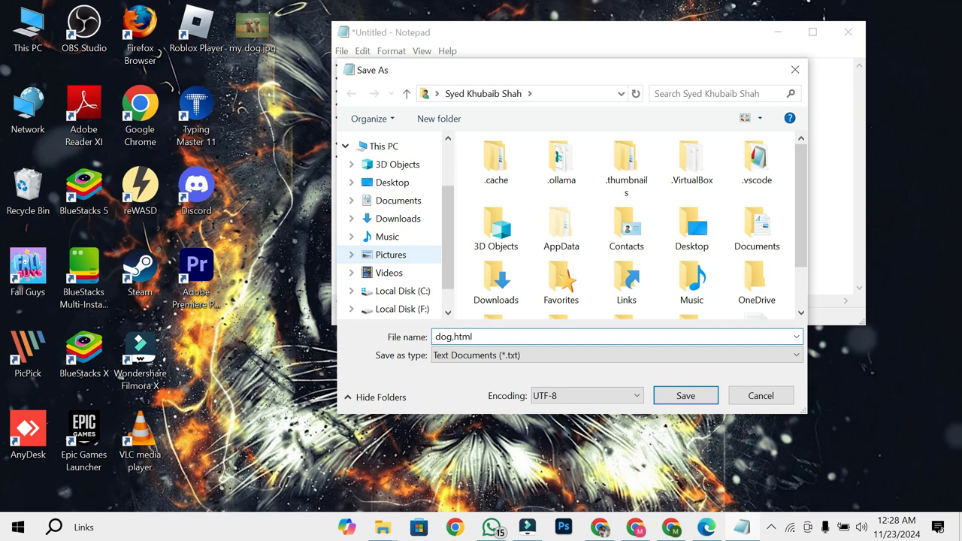
left_click(397, 220)
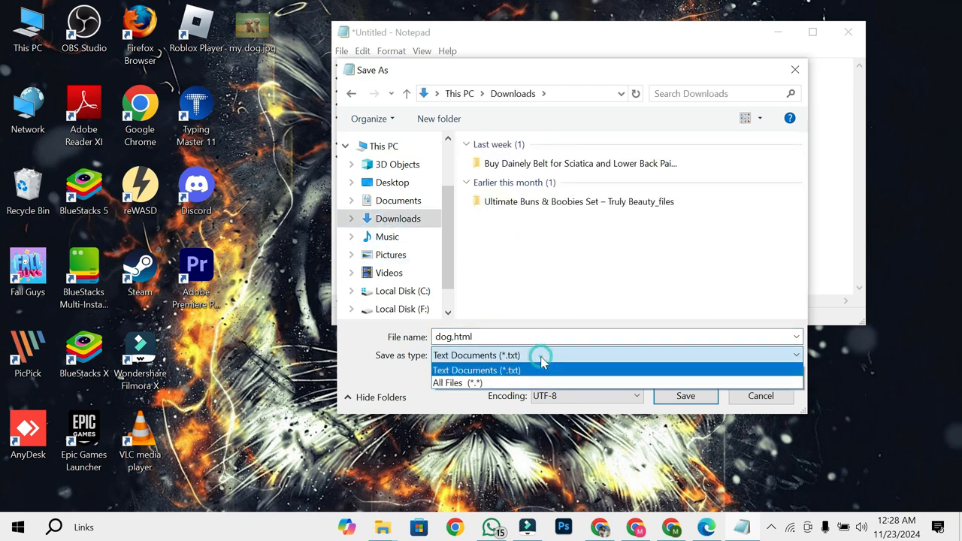
left_click(457, 383)
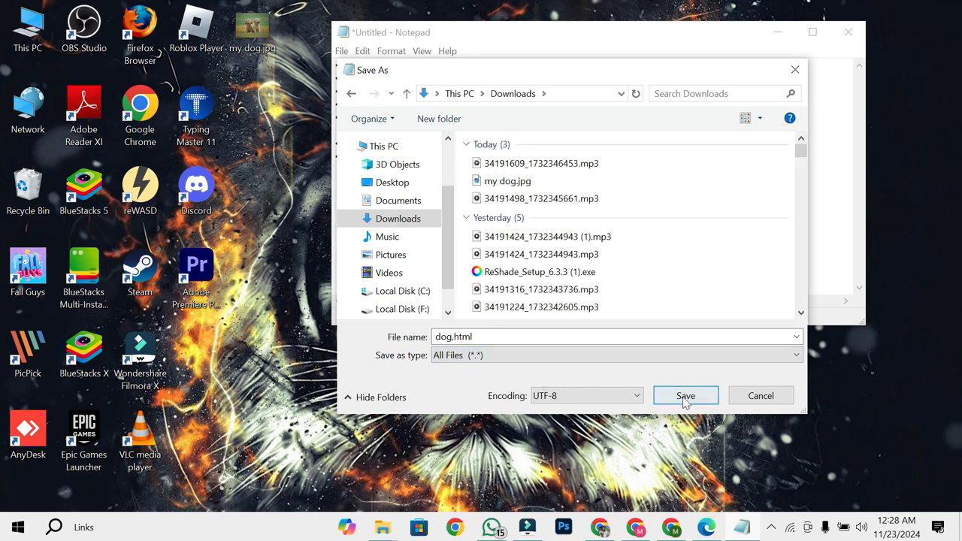
left_click(685, 395)
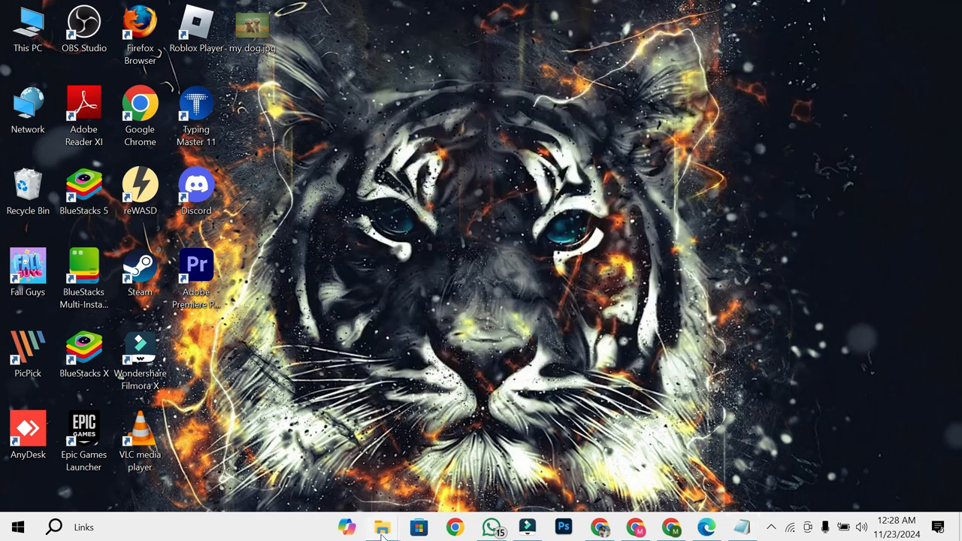
Open dog.html from File Explorer in Chrome to display the puppy photo
left_click(382, 526)
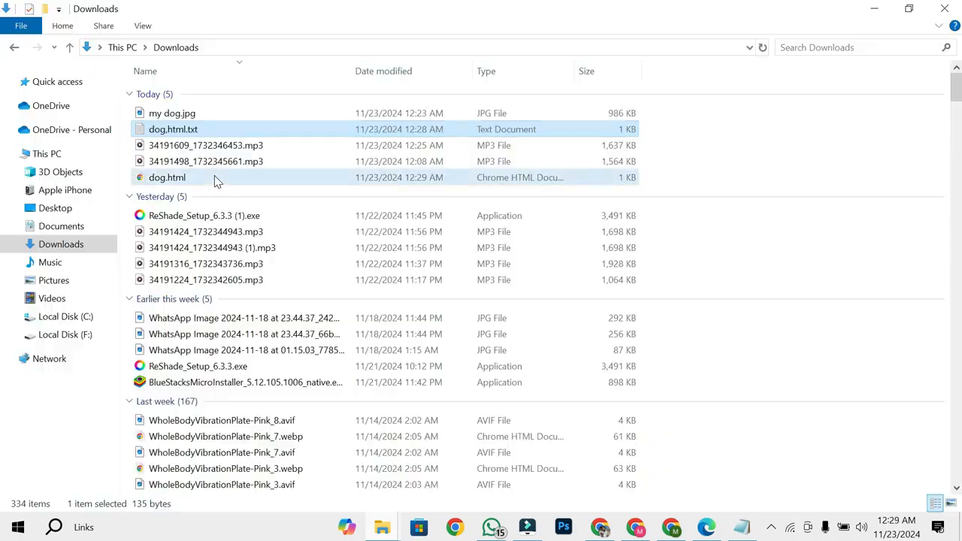
double_click(166, 177)
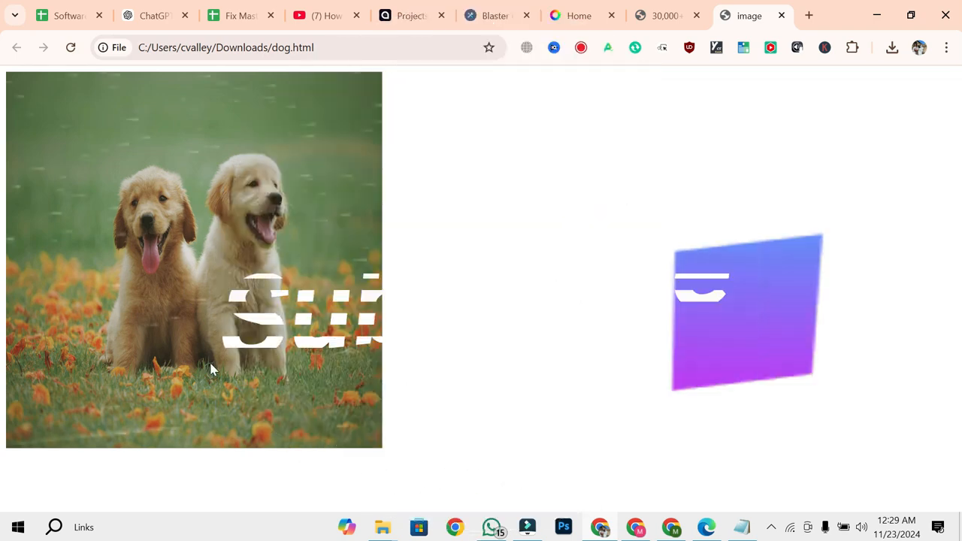